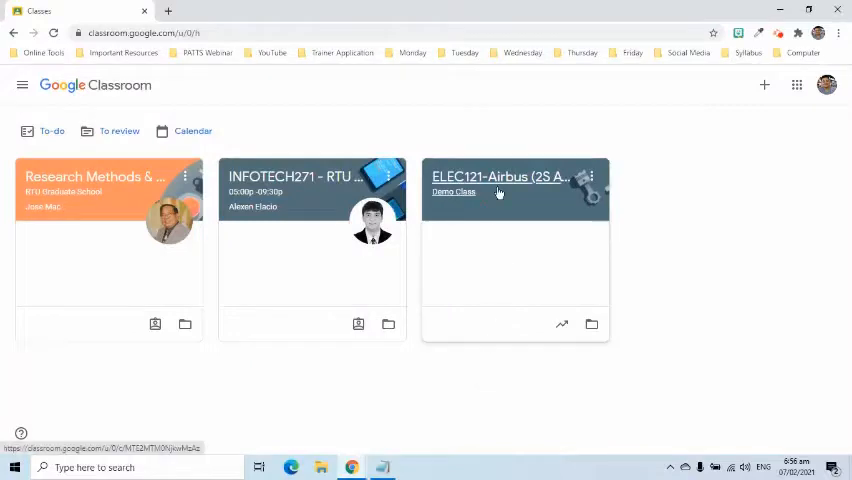
click(500, 190)
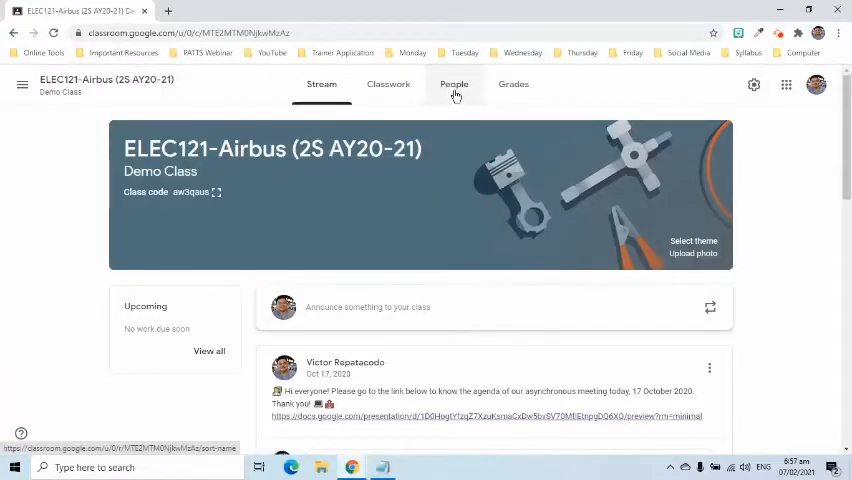
click(454, 84)
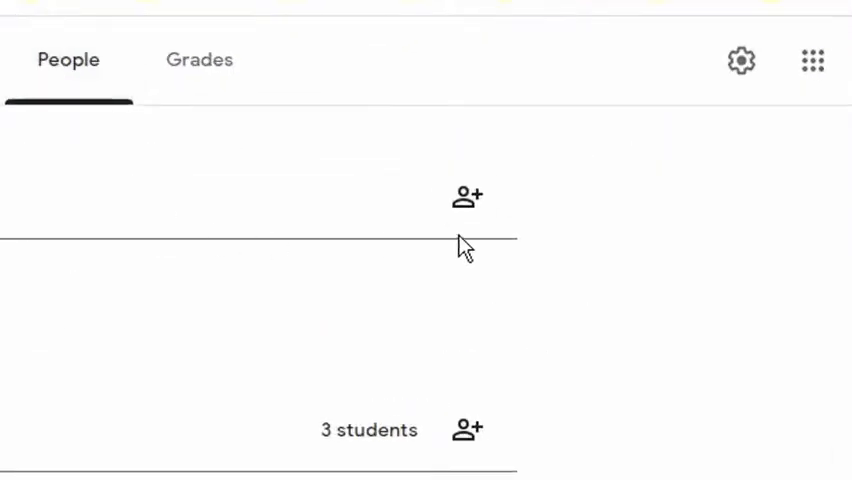
click(468, 196)
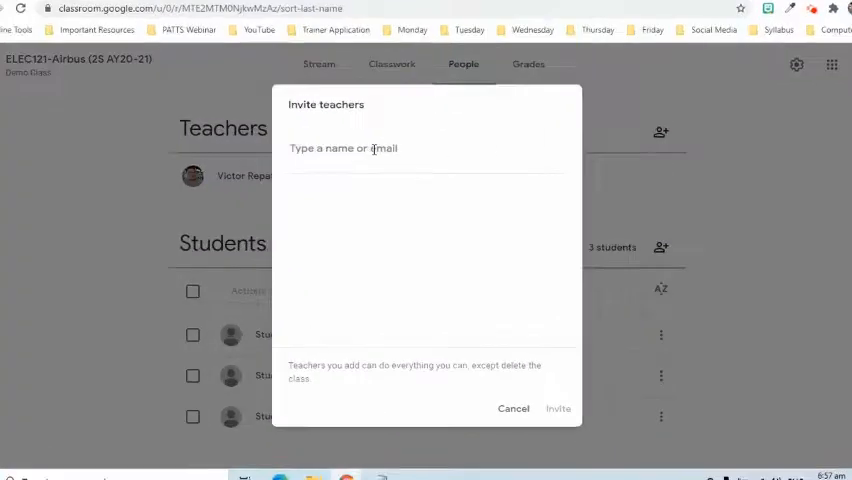
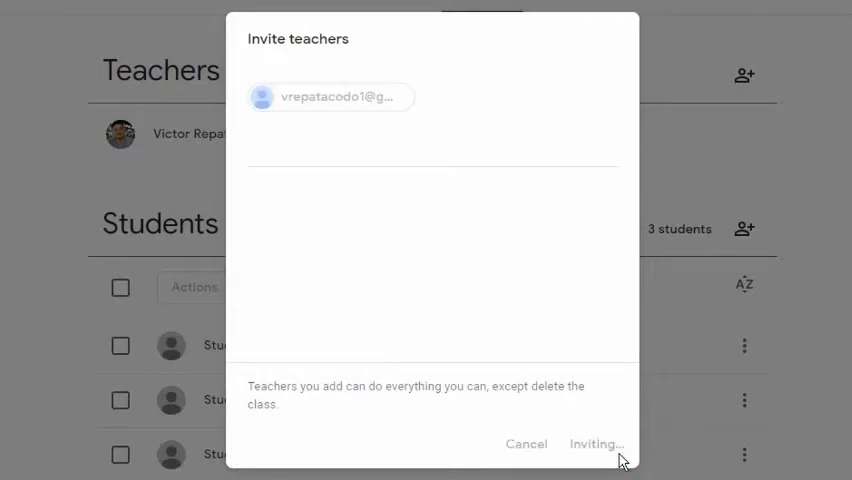
click(596, 444)
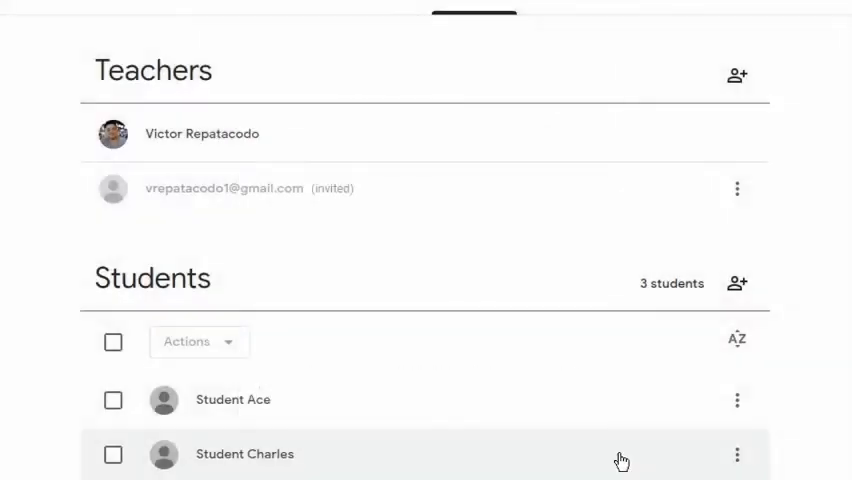
mouse_move(352, 192)
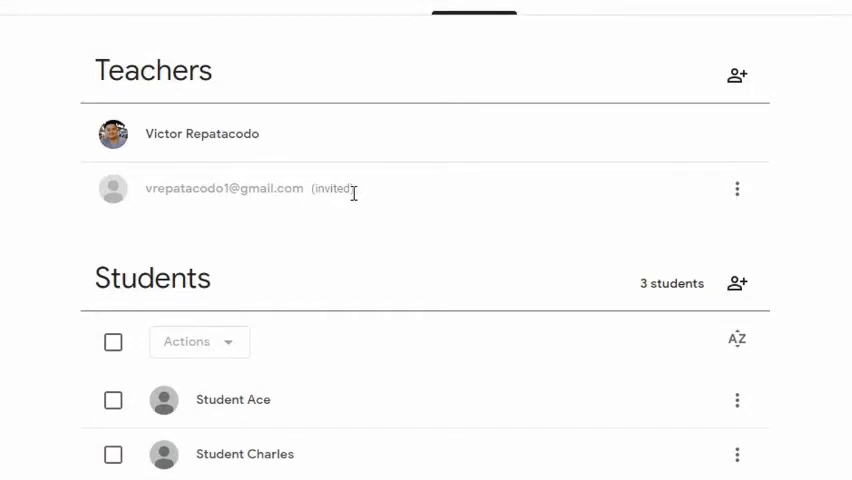
mouse_move(358, 200)
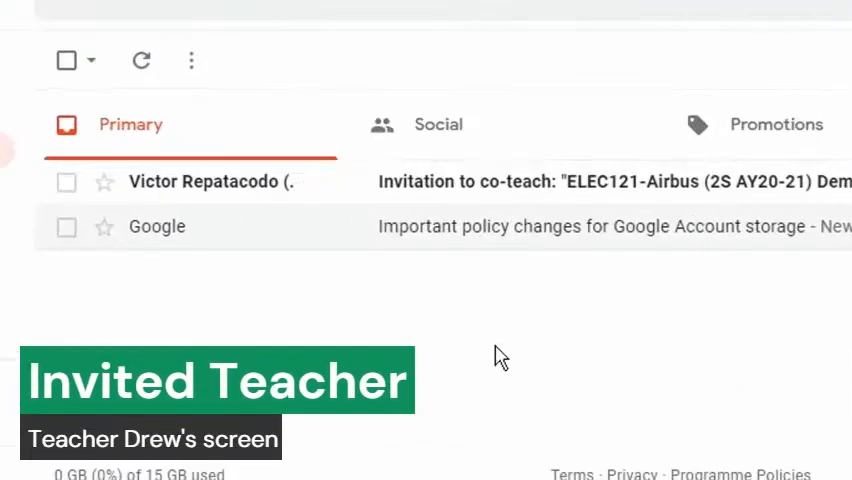
mouse_move(500, 344)
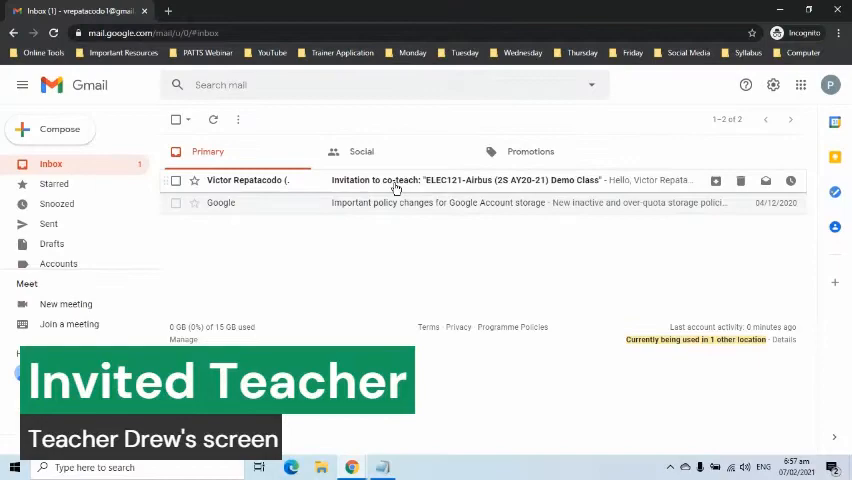
Follow the JOIN link in the 'Invitation to co-teach' email for ELEC121-Airbus.
click(400, 180)
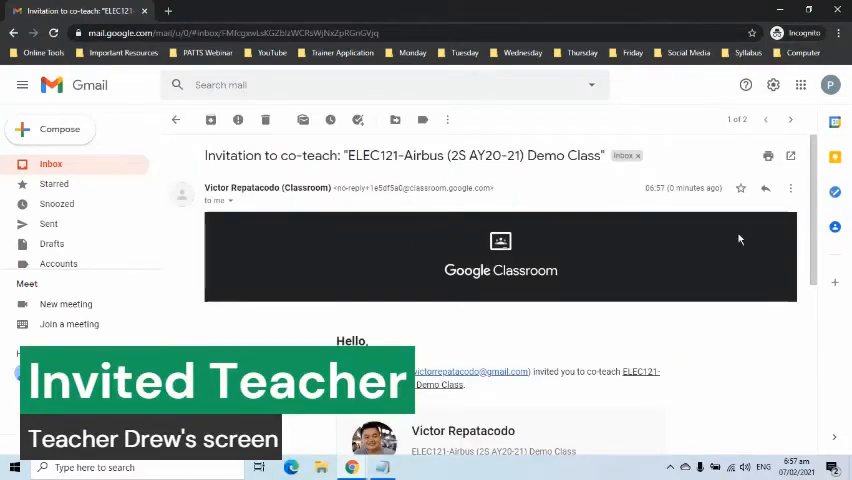
scroll(down, 3)
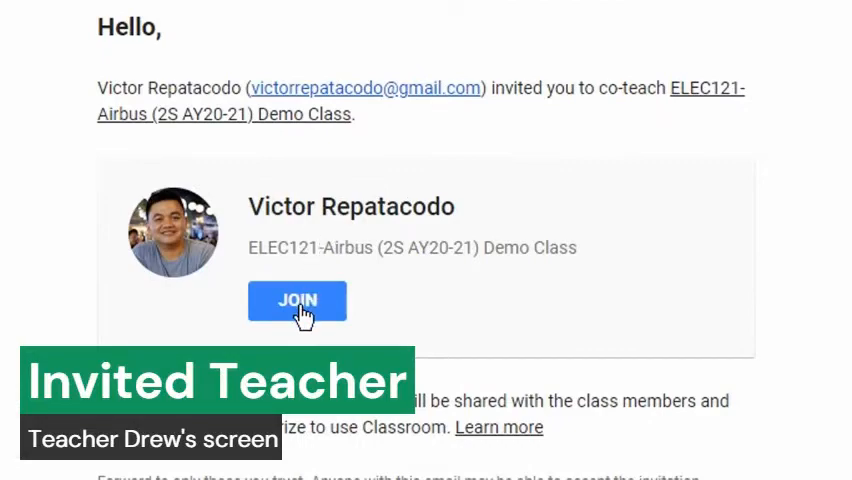
click(296, 300)
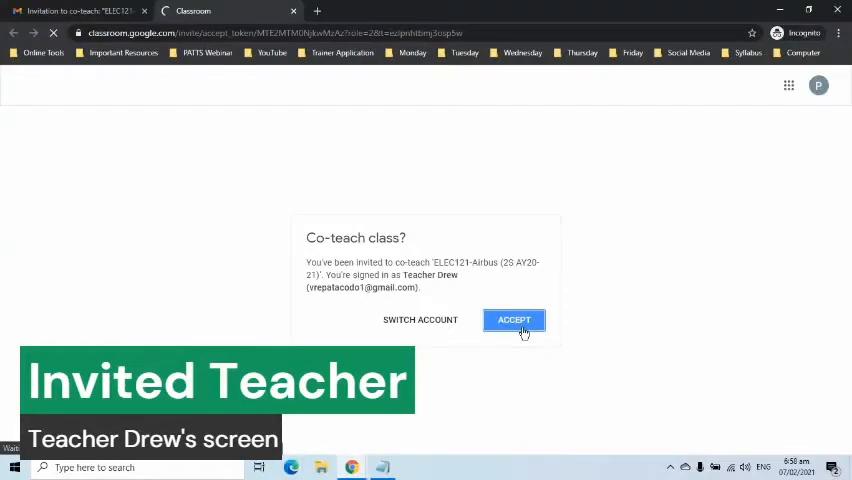
Accept the co-teach prompt, then review Classwork, People and Marks as Teacher Drew.
click(512, 320)
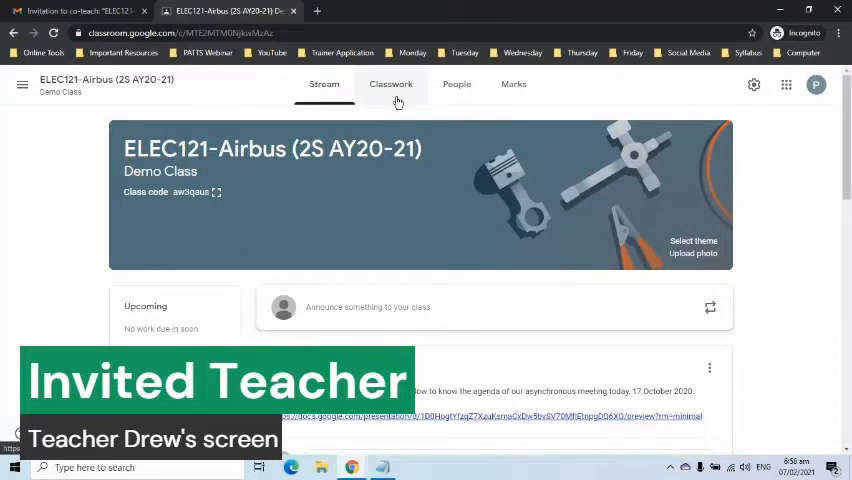
click(392, 84)
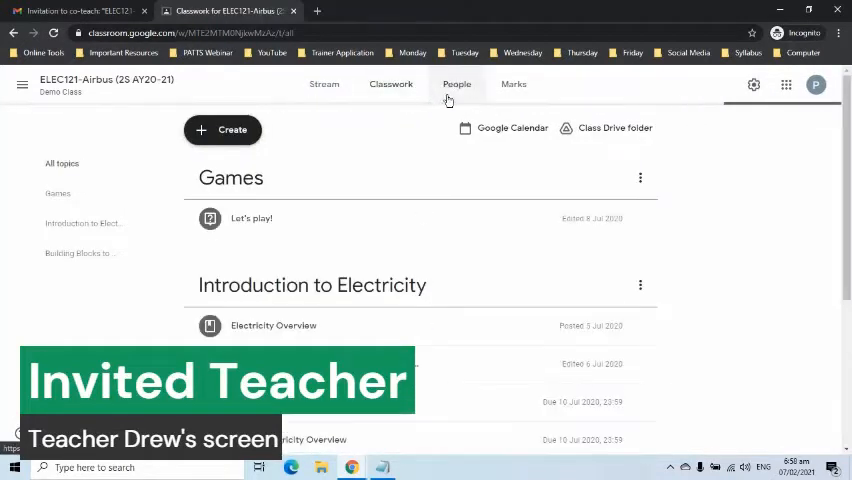
click(456, 84)
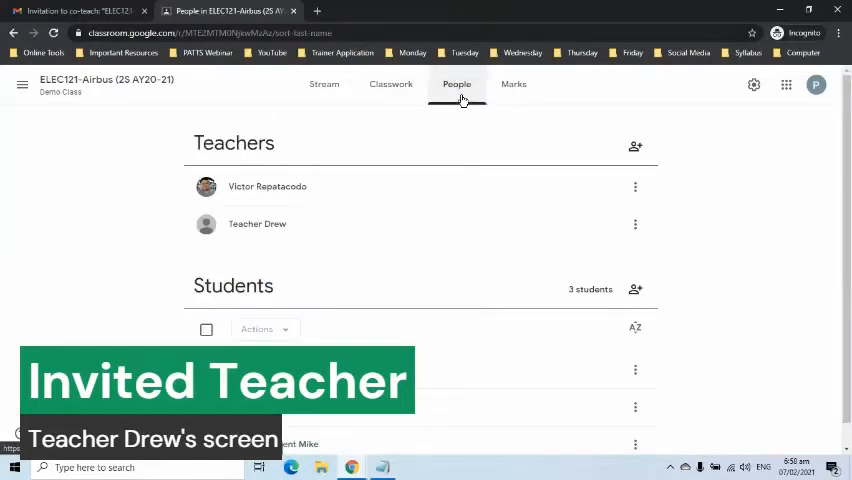
click(518, 84)
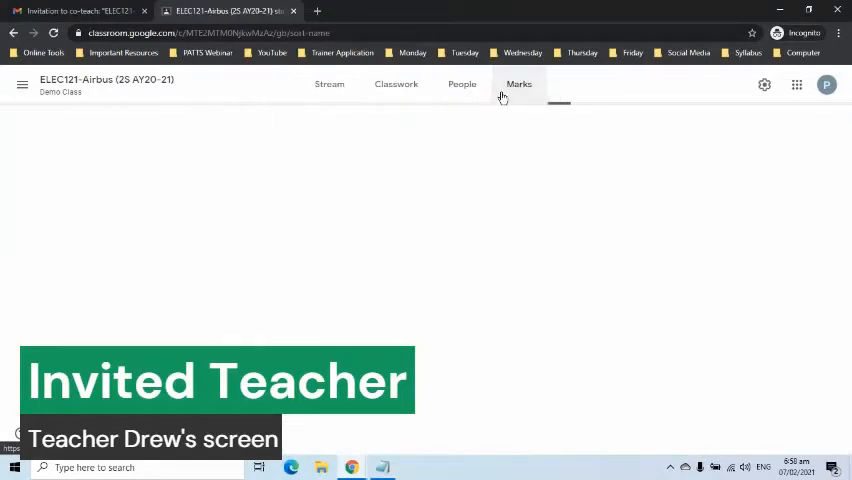
click(518, 84)
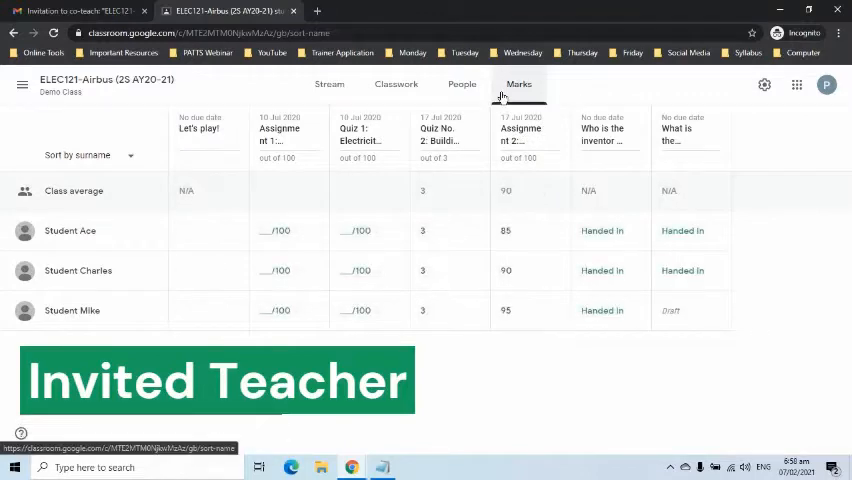
click(452, 84)
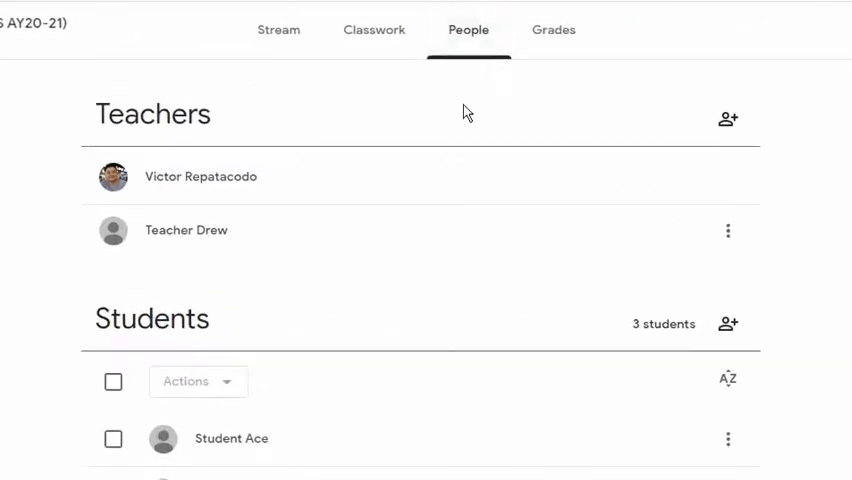
mouse_move(408, 240)
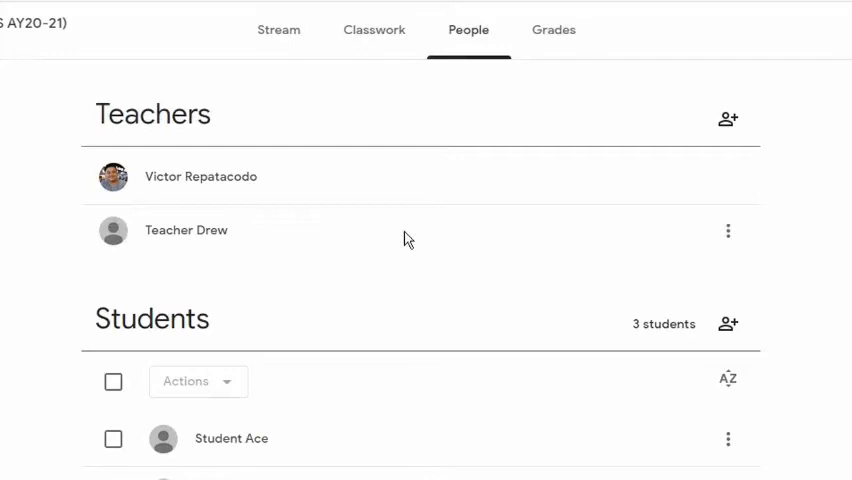
mouse_move(332, 272)
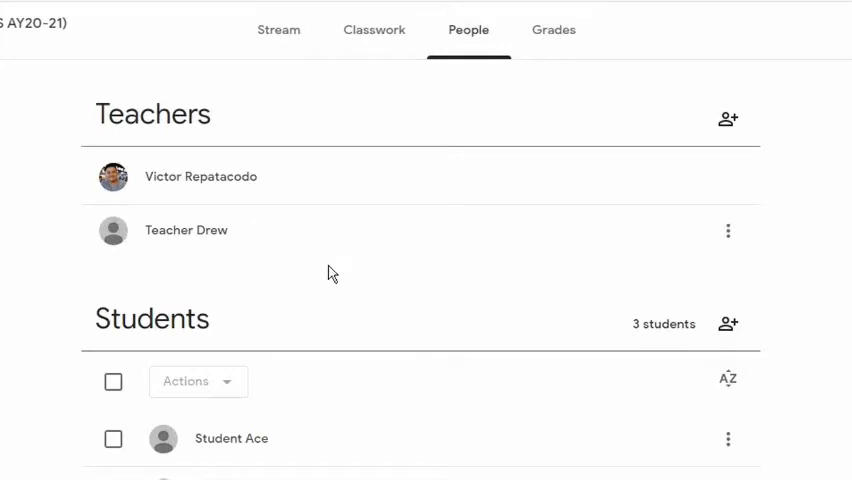
mouse_move(232, 268)
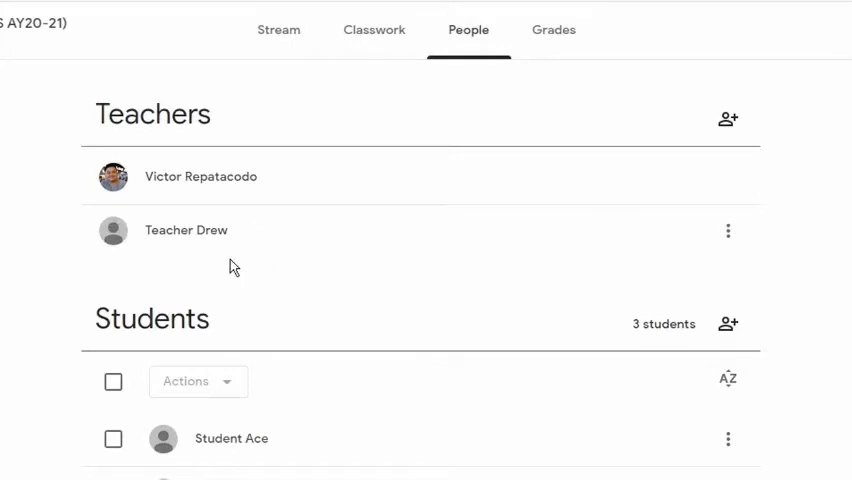
mouse_move(208, 256)
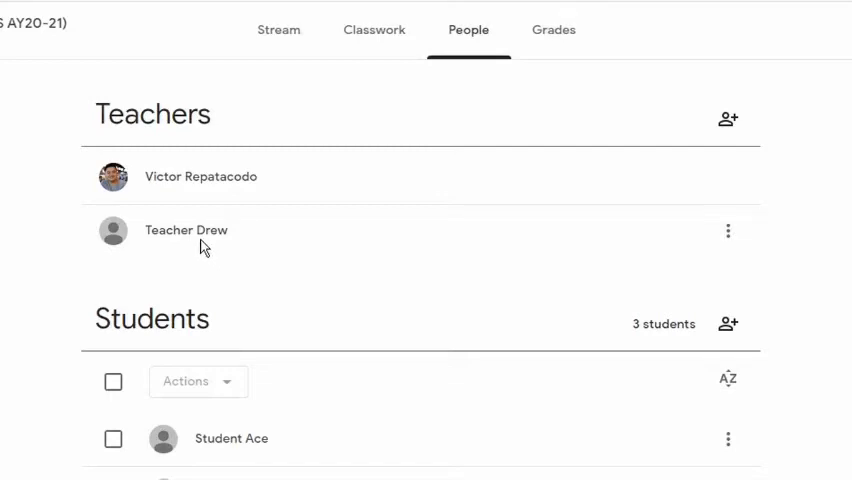
mouse_move(250, 246)
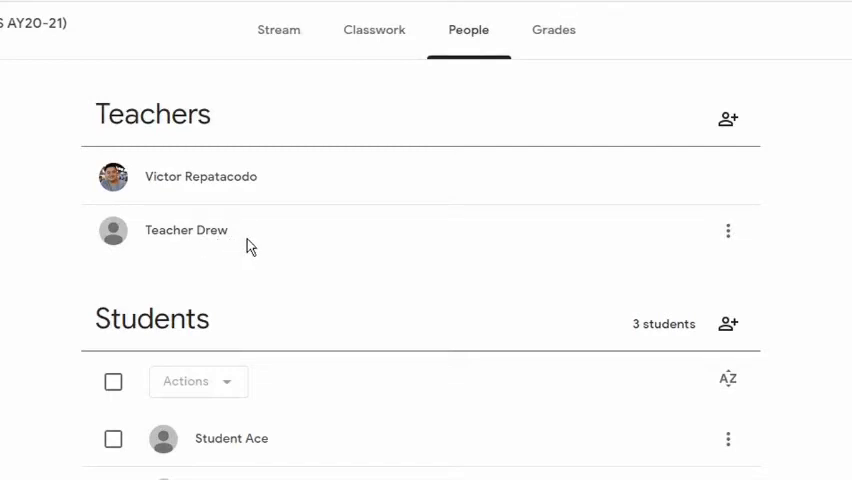
mouse_move(648, 232)
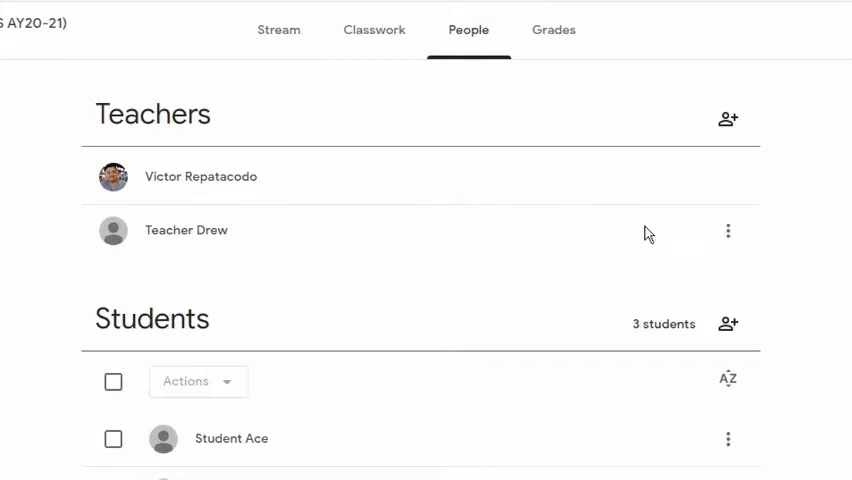
Choose Make class owner for Teacher Drew to start the ownership transfer.
click(728, 232)
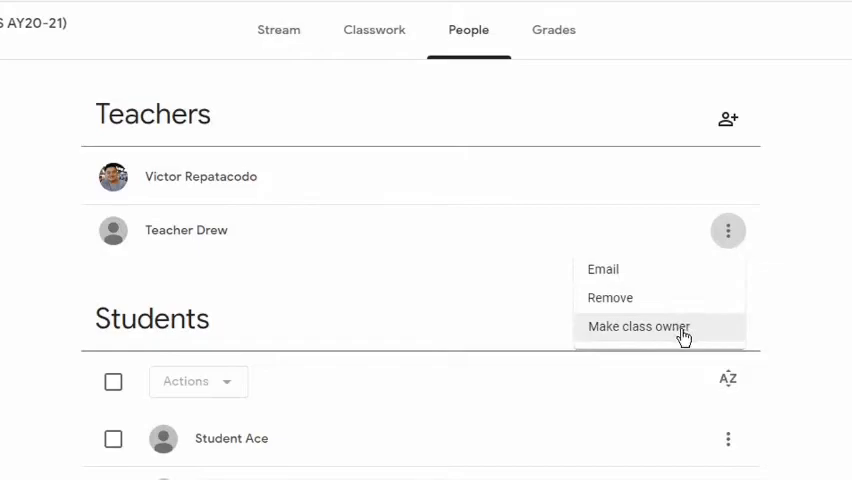
click(636, 326)
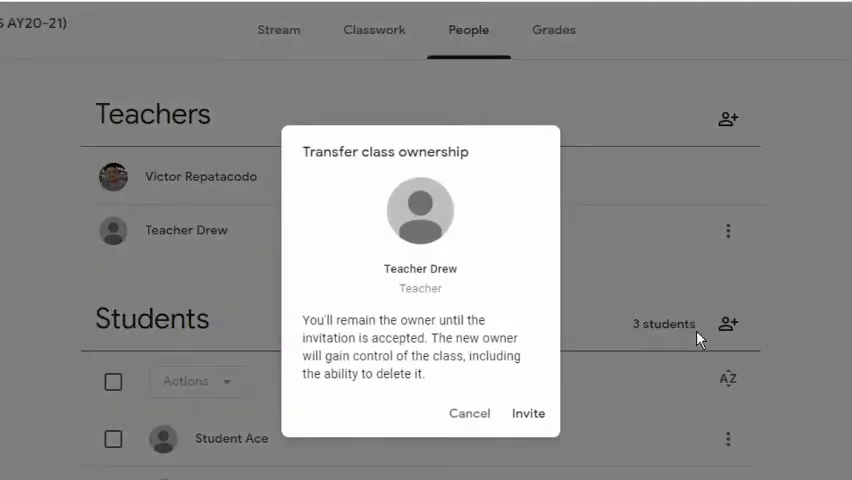
mouse_move(384, 336)
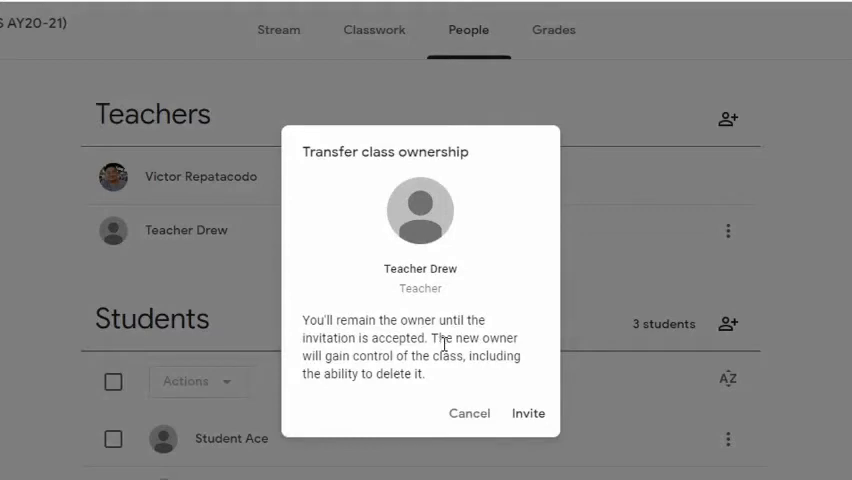
mouse_move(512, 364)
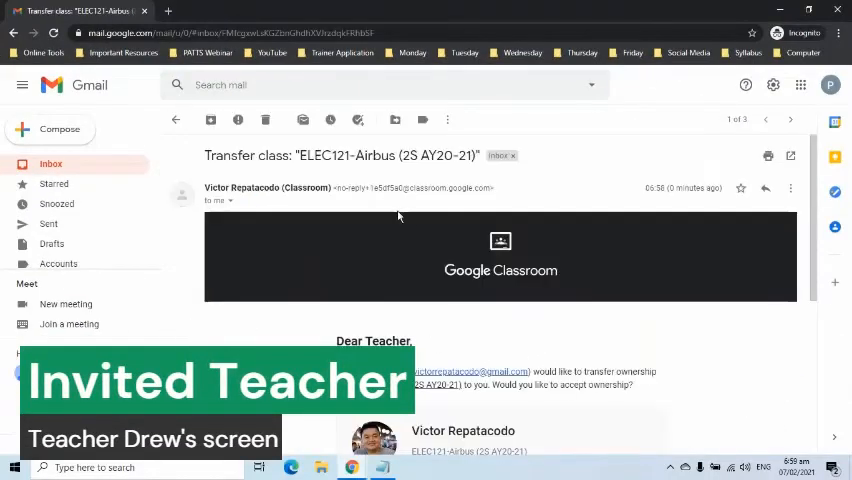
Respond to the Transfer class email to reach the Become class owner prompt.
scroll(down, 3)
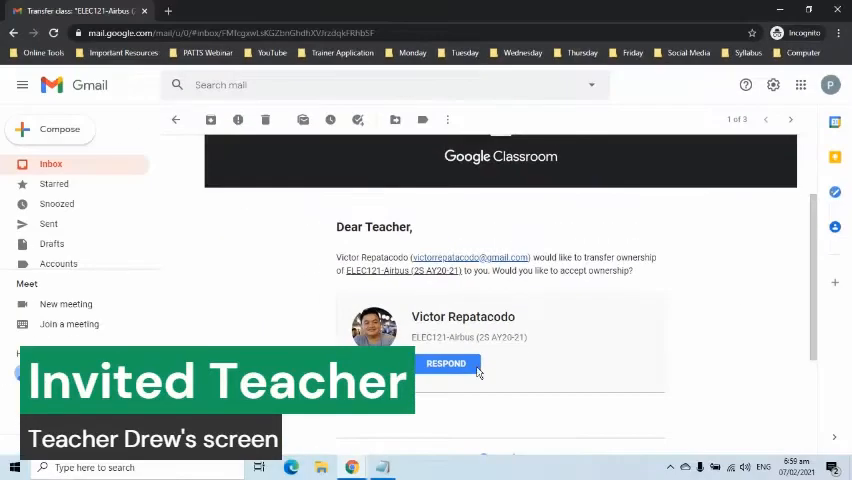
click(446, 364)
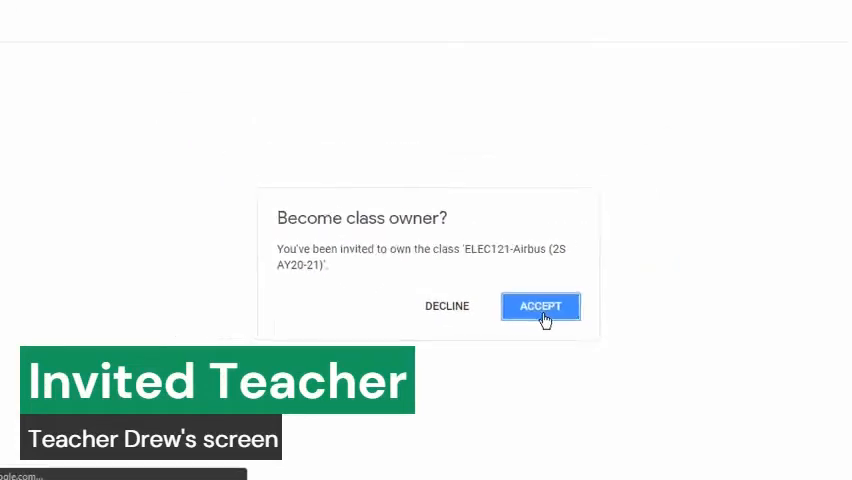
click(540, 304)
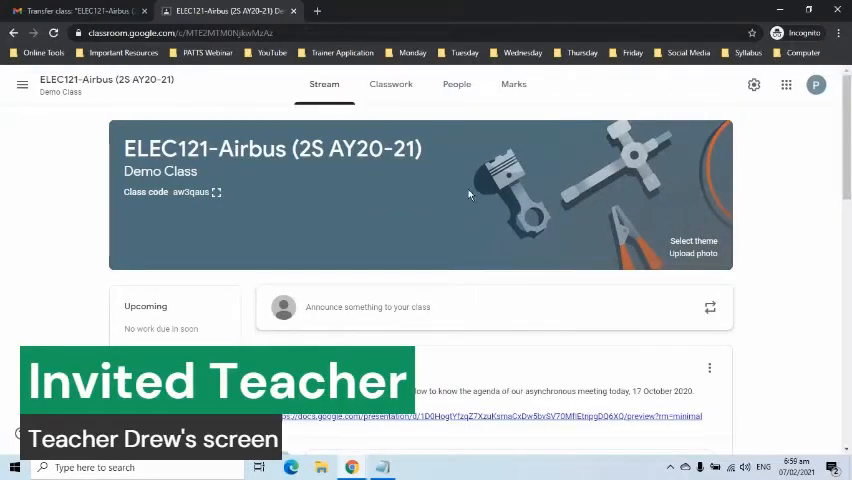
click(456, 84)
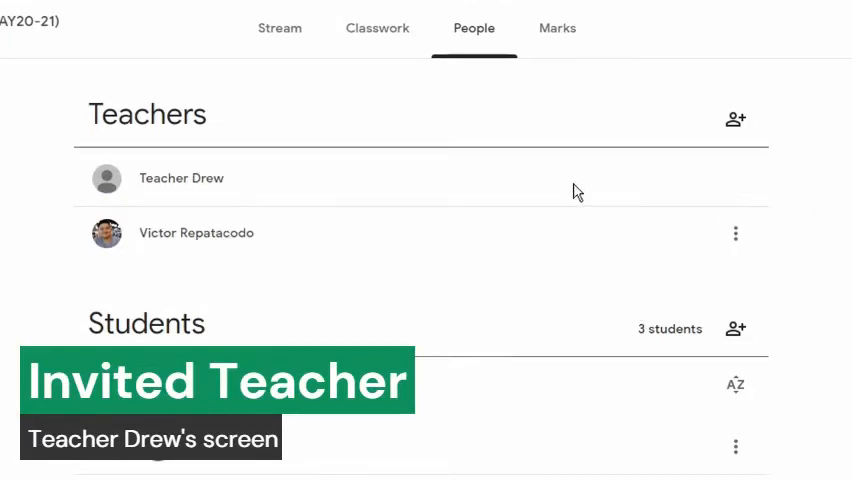
mouse_move(736, 234)
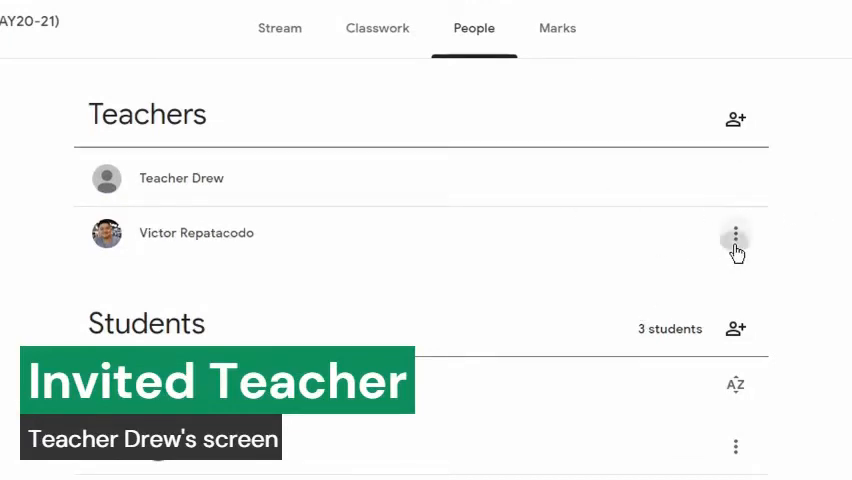
click(736, 234)
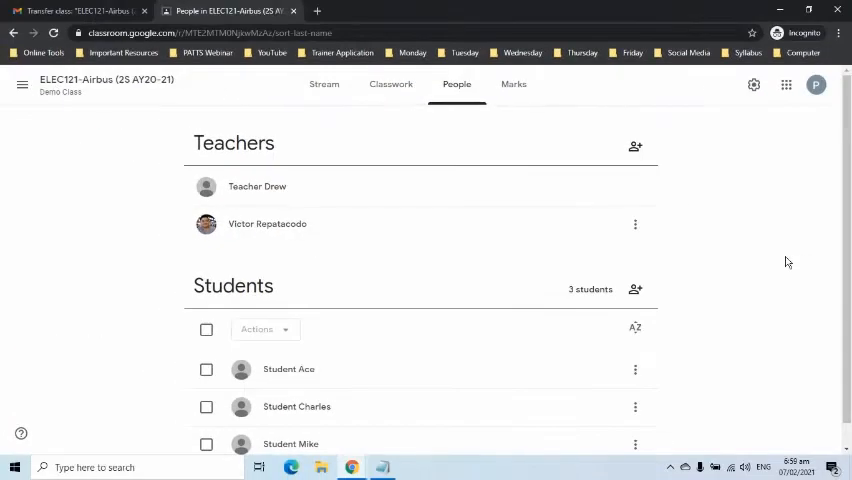
click(80, 14)
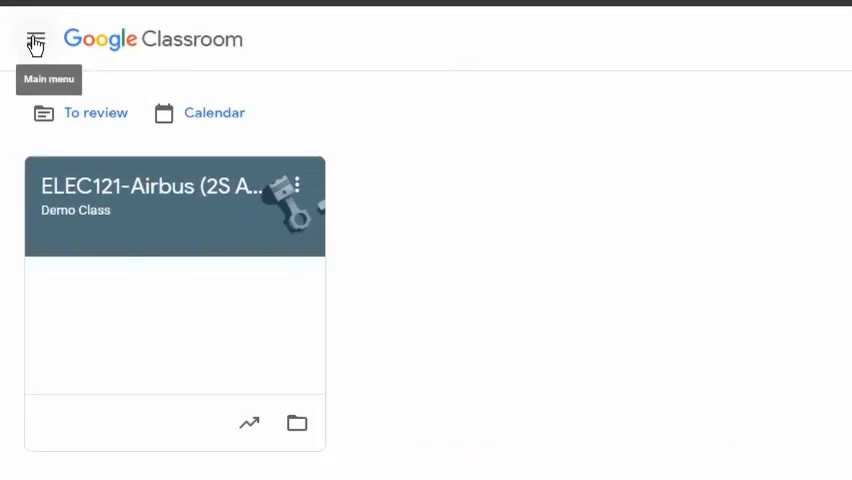
Go to Classroom Settings and scroll through the Notifications preferences.
click(34, 40)
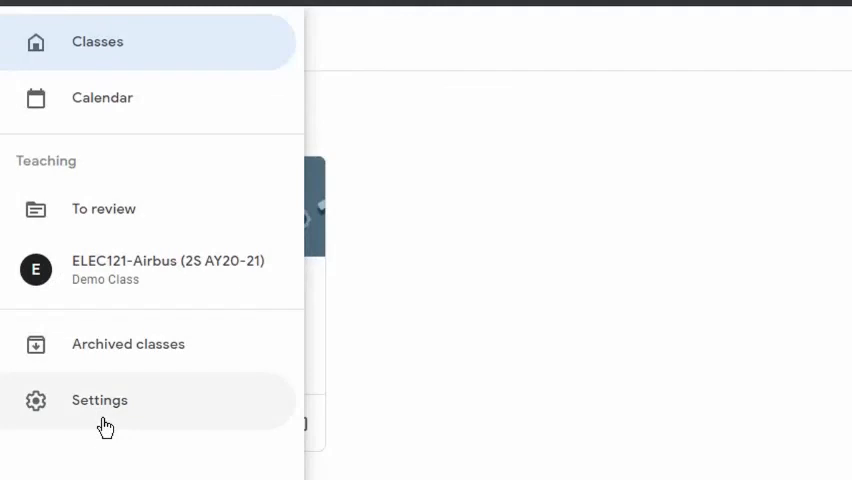
click(100, 400)
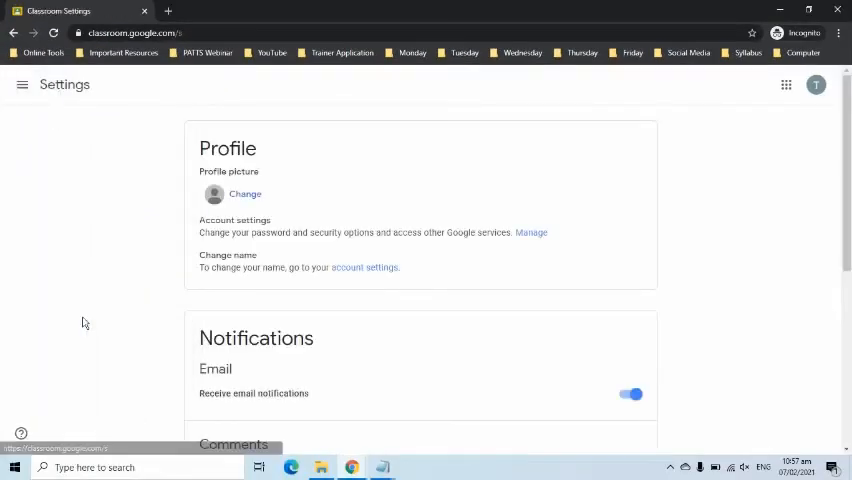
scroll(down, 3)
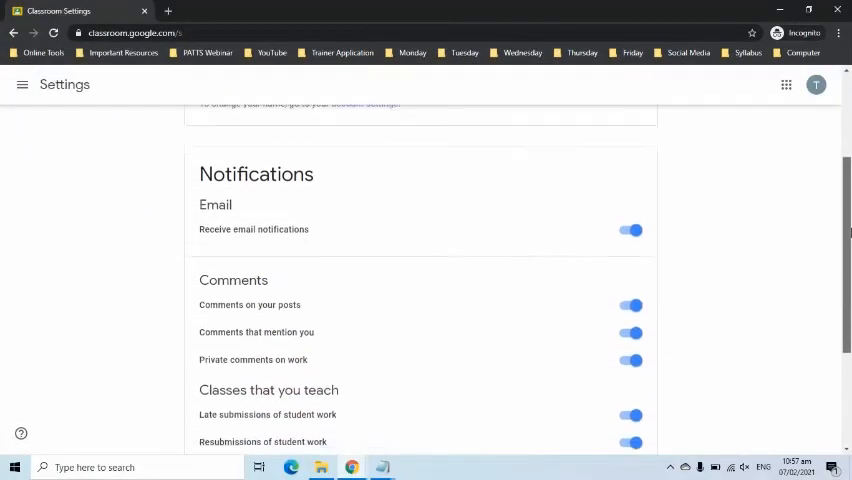